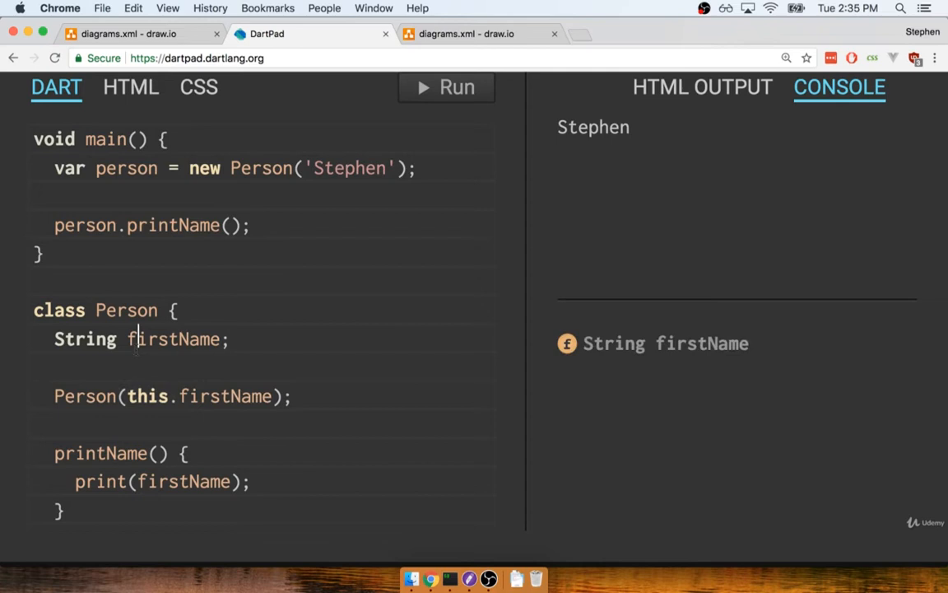
Bring up the draw.io tab with the Person constructor diagram linking 'Stephen' to this.firstName
left_click(477, 33)
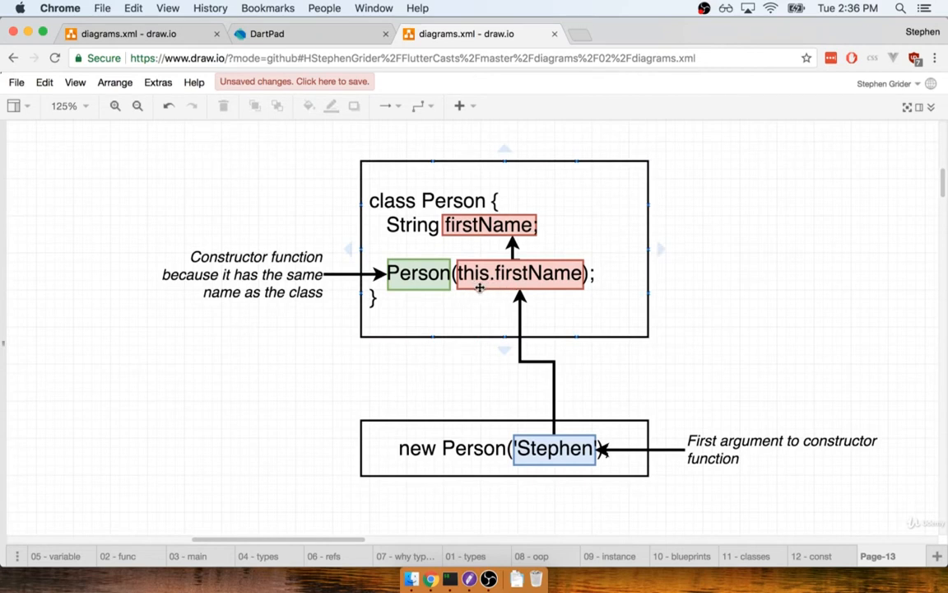
left_click(494, 449)
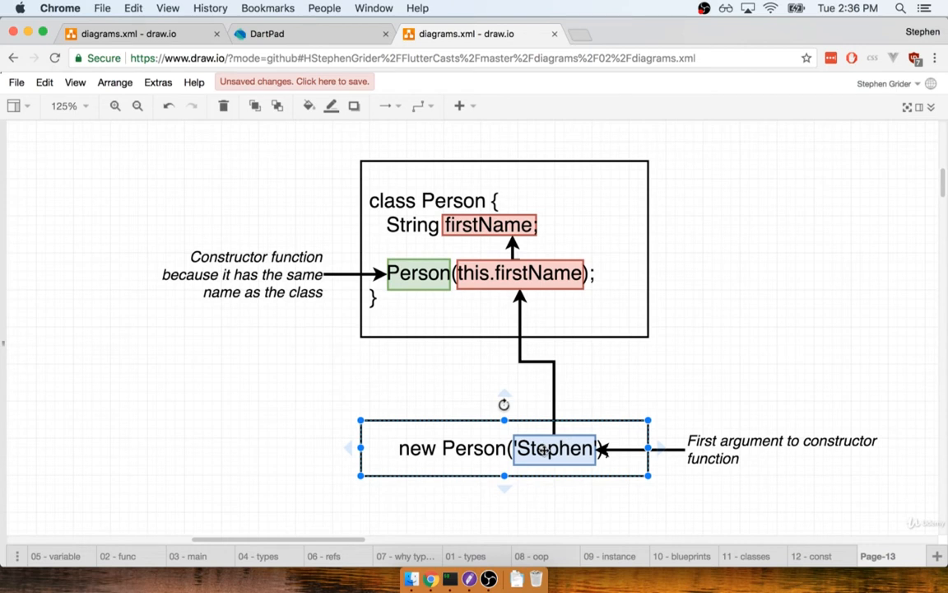